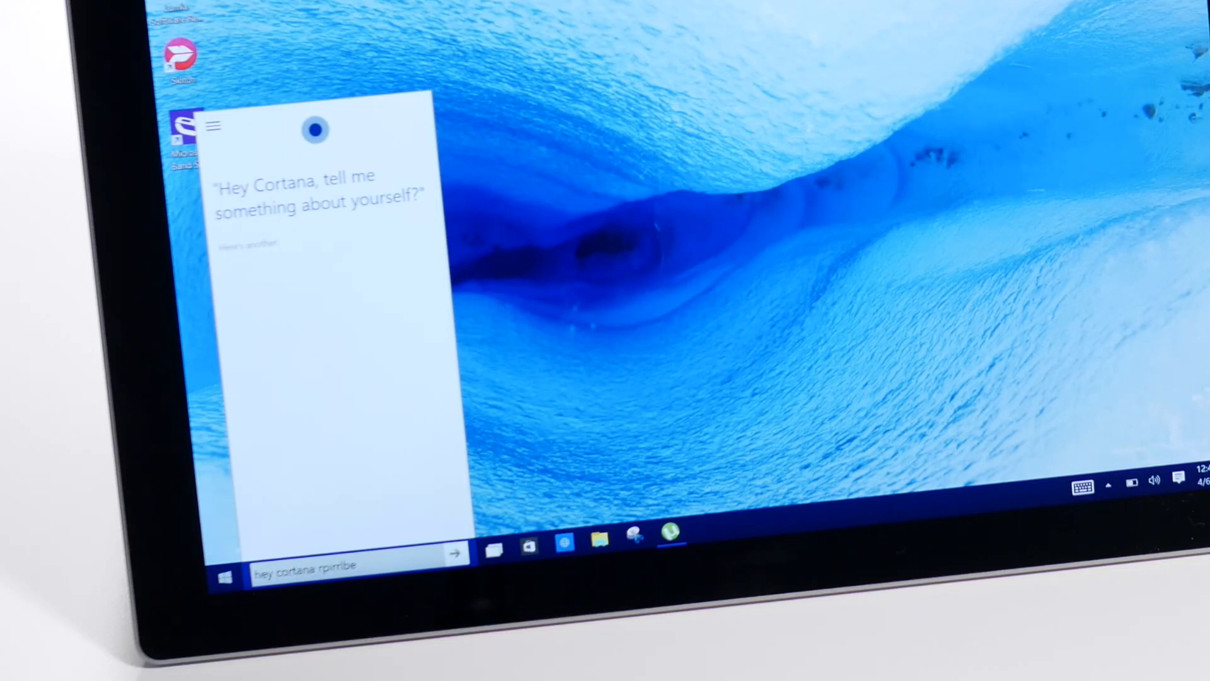
text(tell me something about yourself)
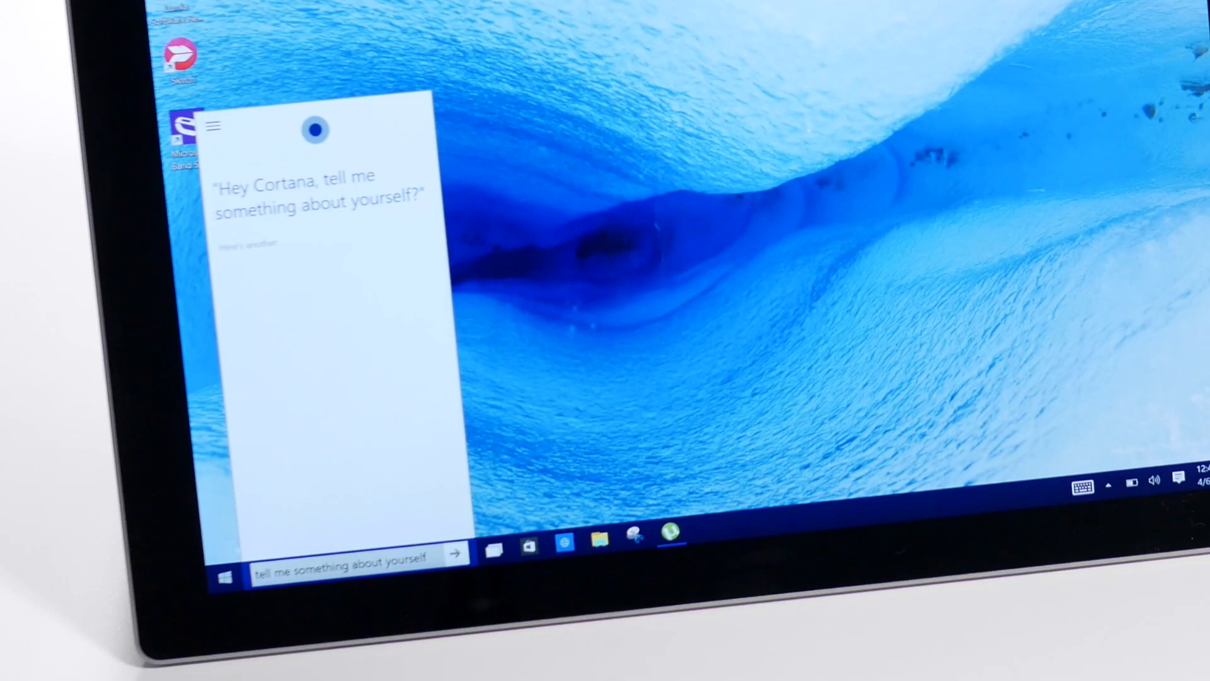